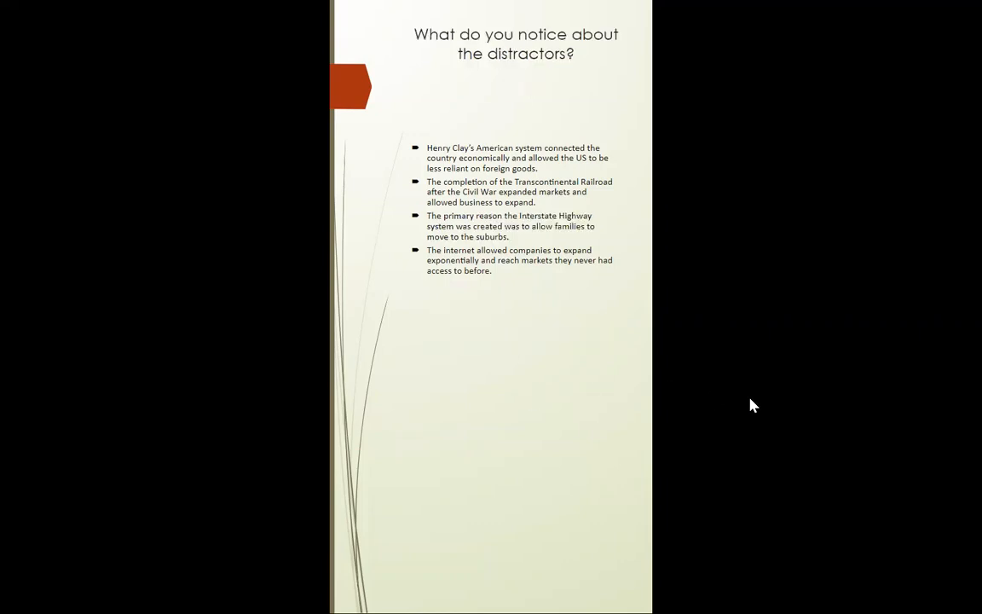
mouse_move(768, 309)
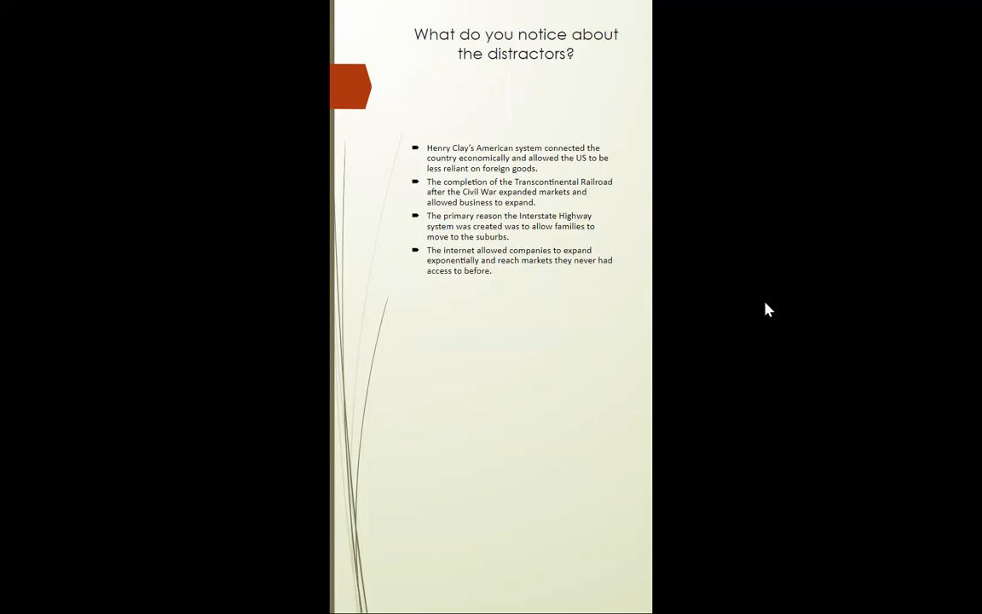